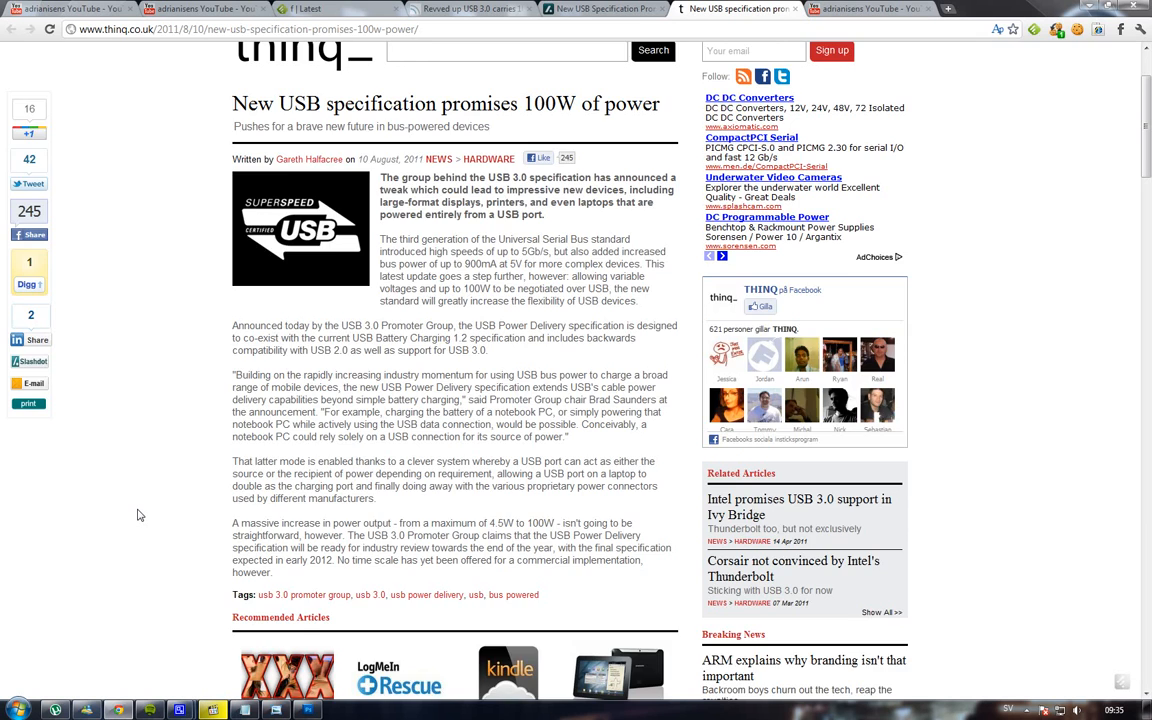
scroll("up", 3)
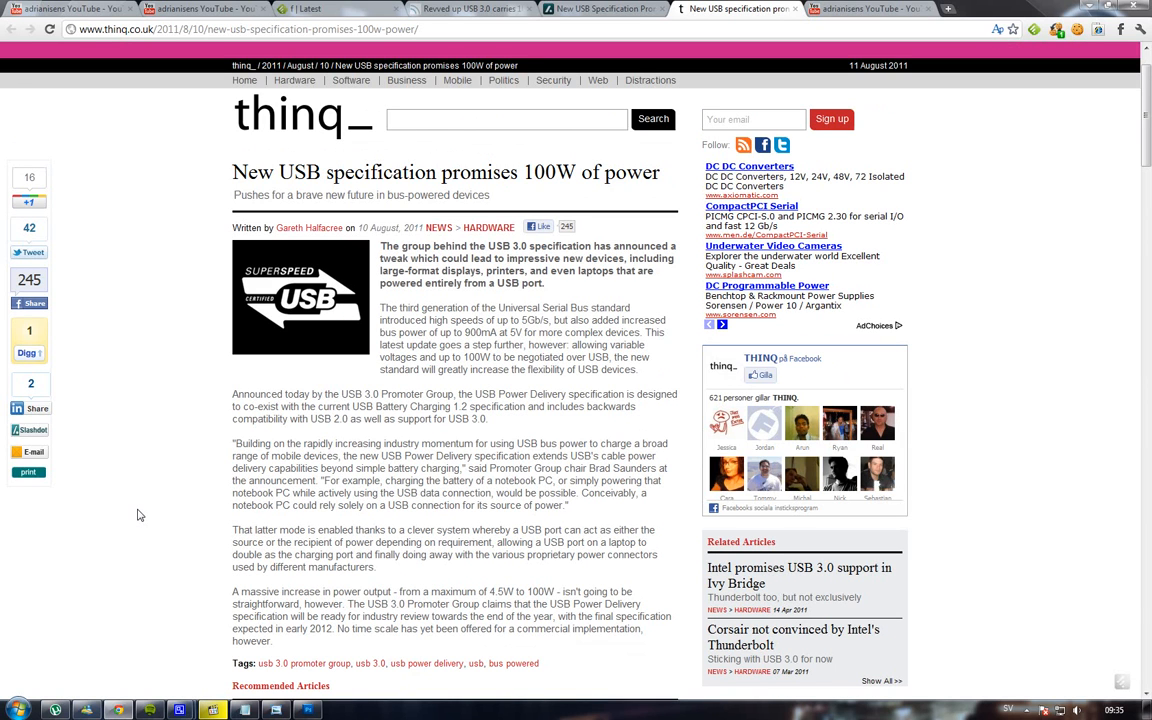